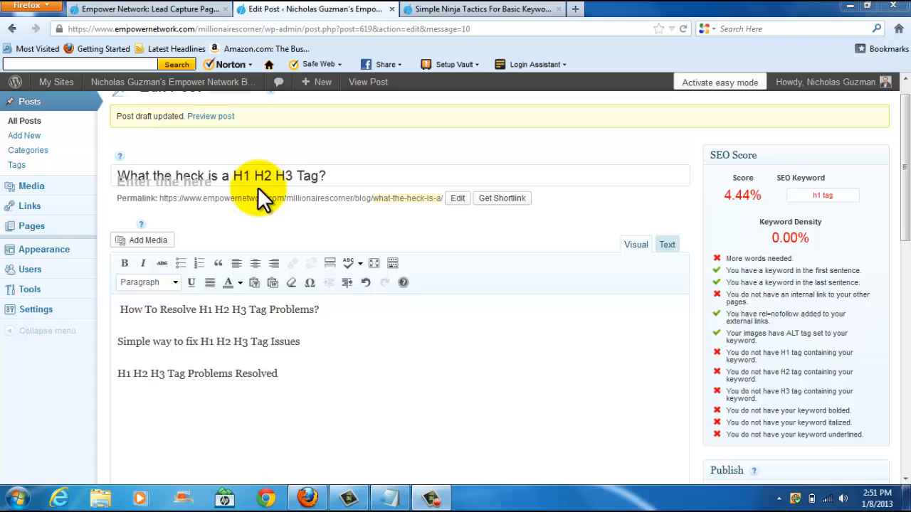
mouse_move(342, 213)
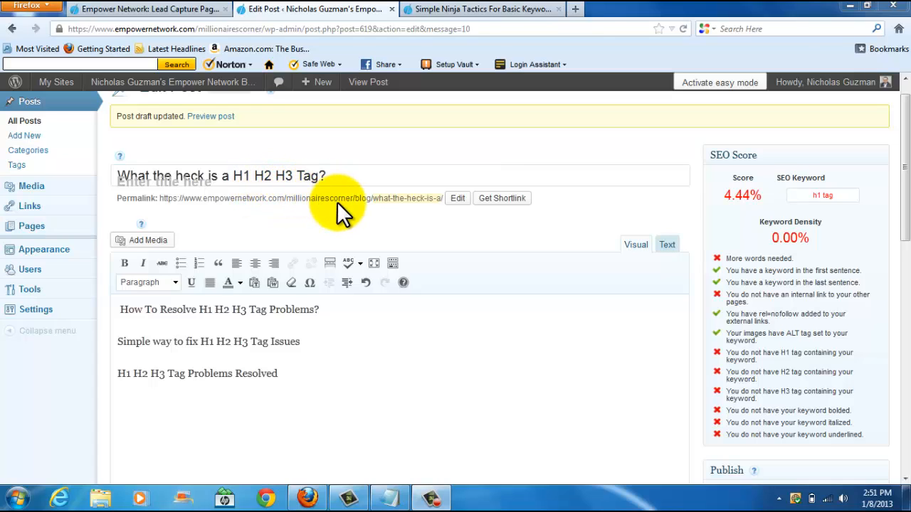
mouse_move(705, 257)
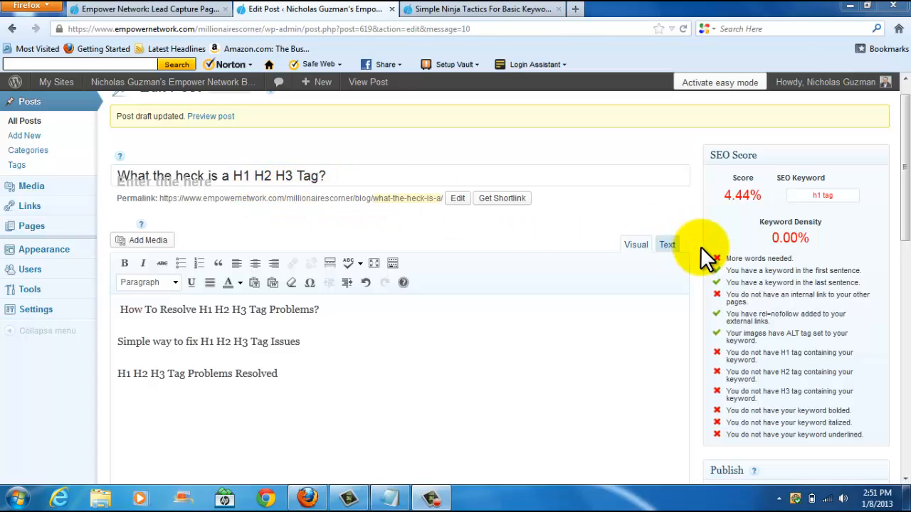
mouse_move(705, 294)
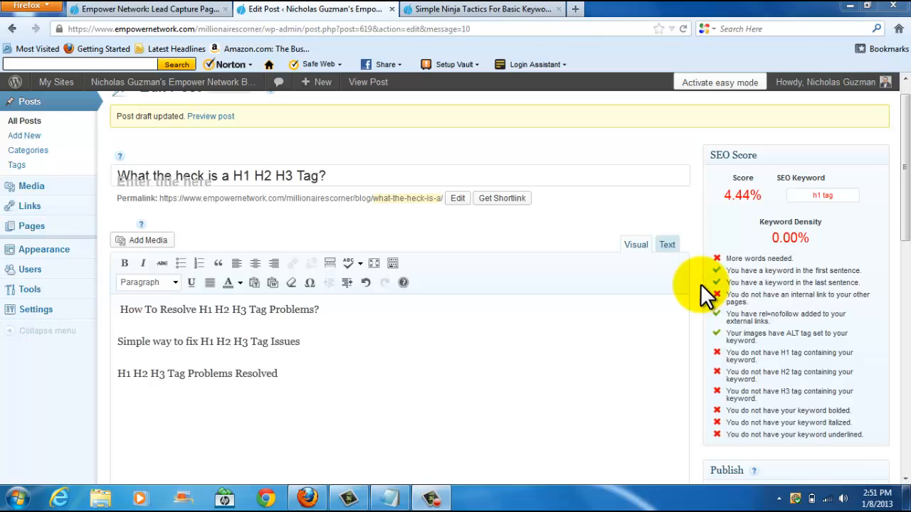
mouse_move(162, 309)
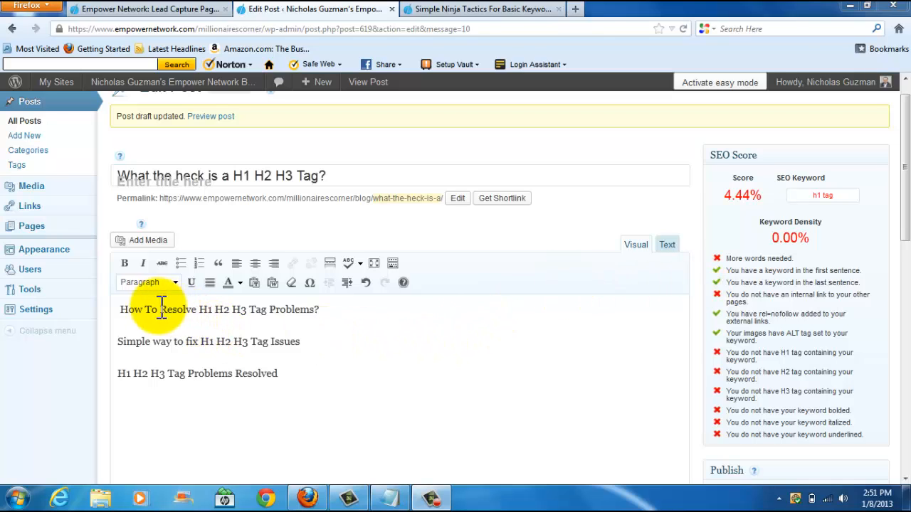
mouse_move(113, 320)
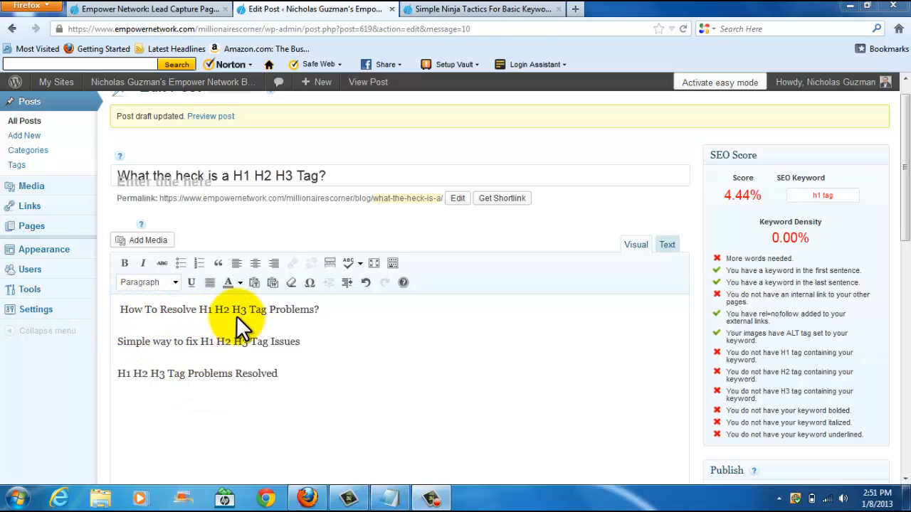
mouse_move(128, 346)
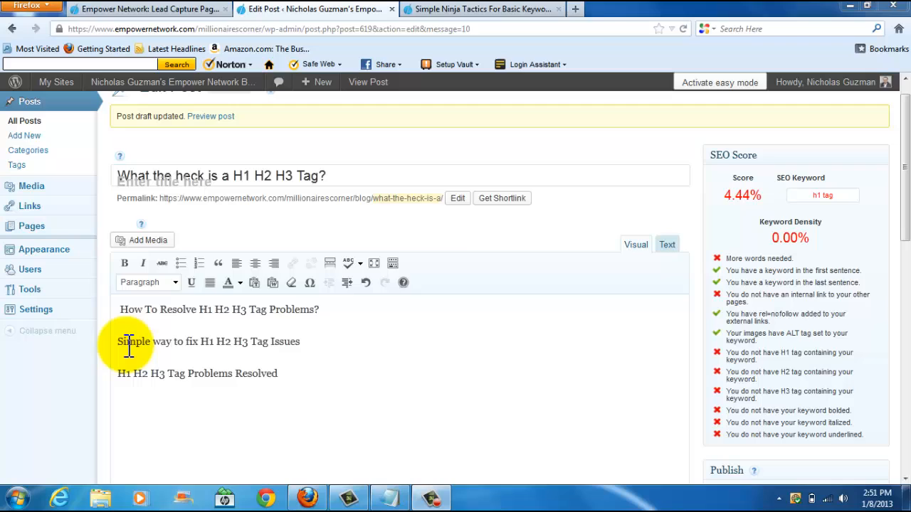
mouse_move(234, 356)
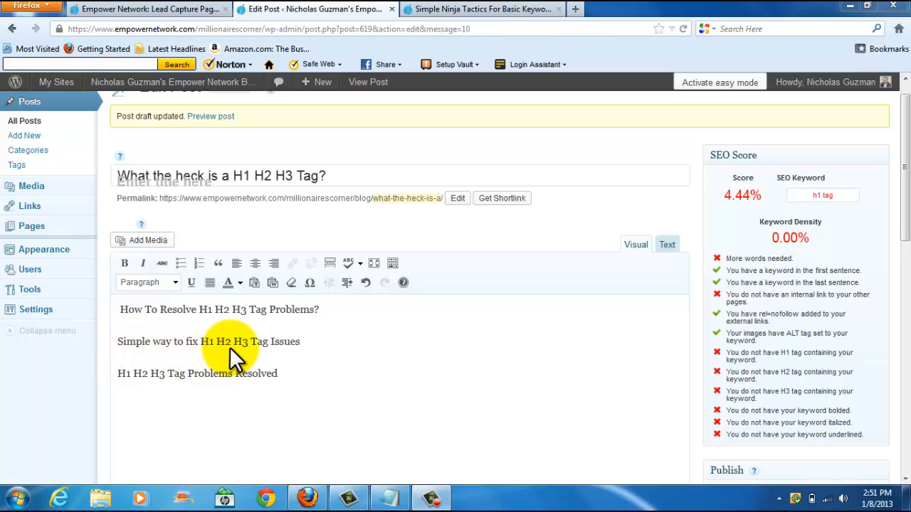
mouse_move(256, 392)
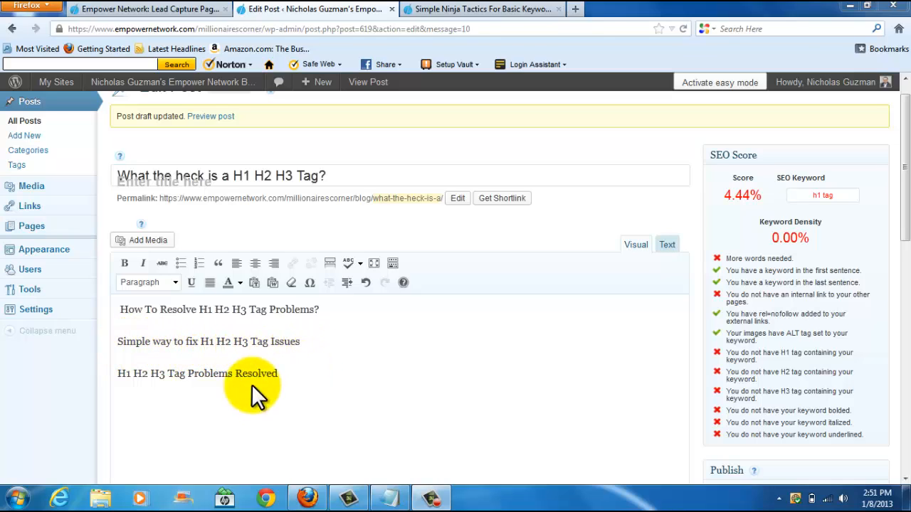
mouse_move(145, 387)
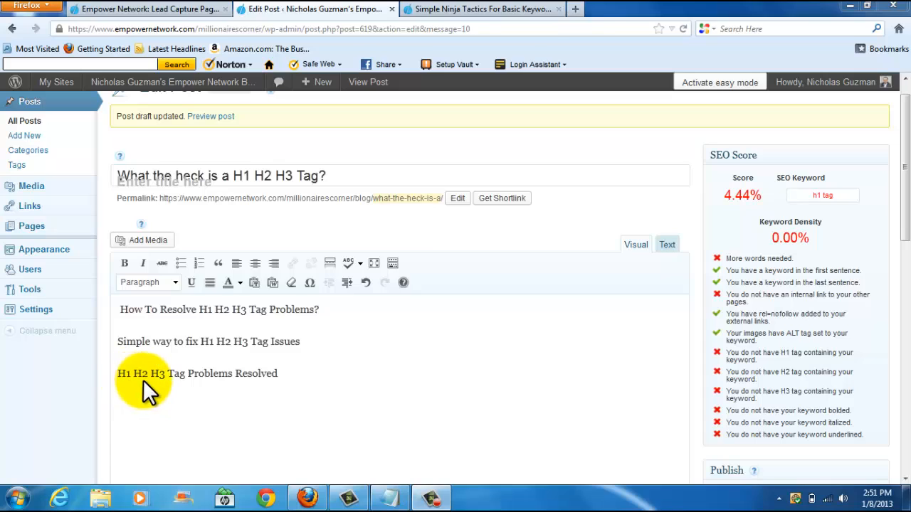
mouse_move(313, 404)
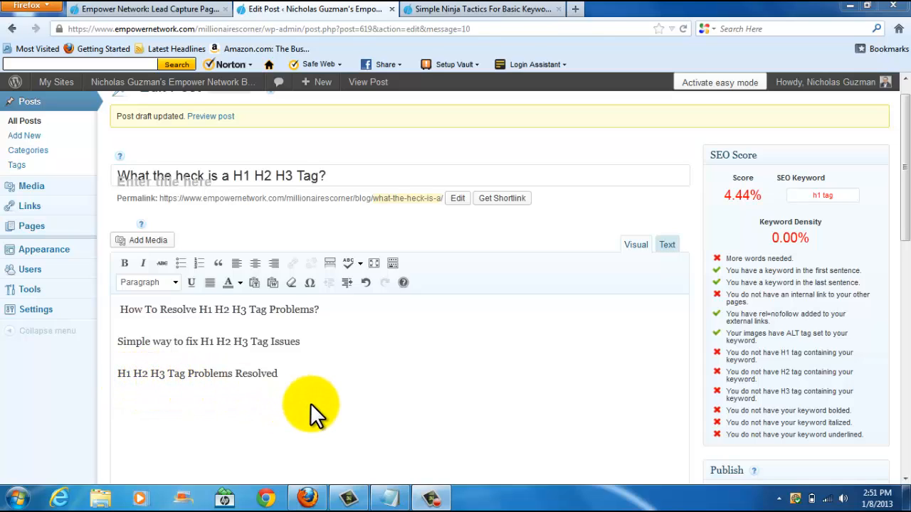
mouse_move(700, 359)
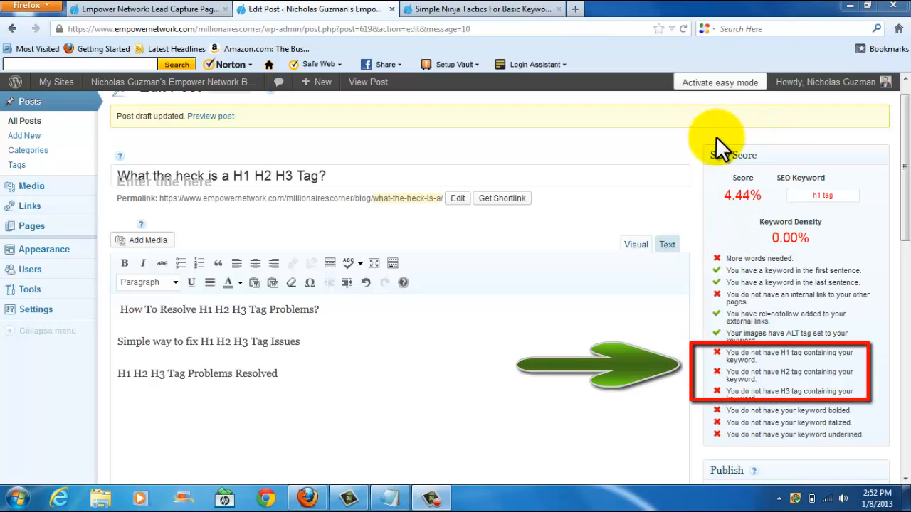
mouse_move(729, 150)
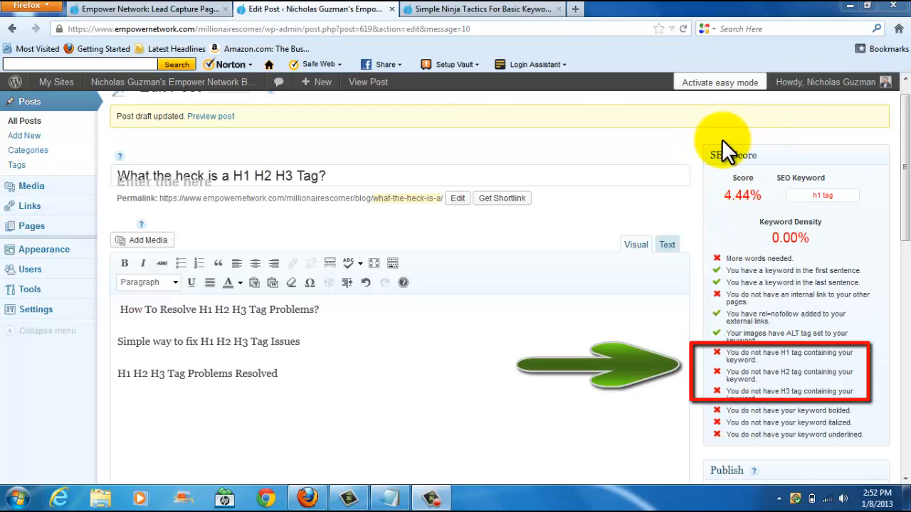
mouse_move(732, 192)
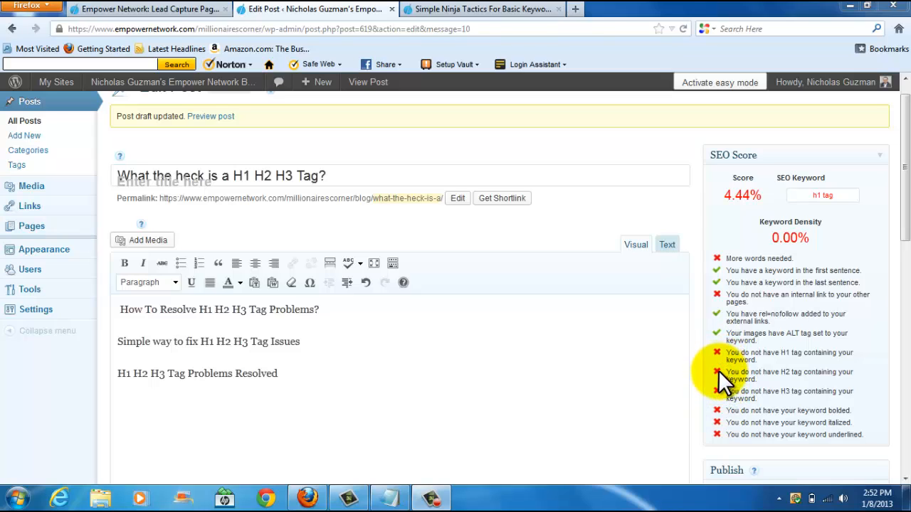
mouse_move(743, 339)
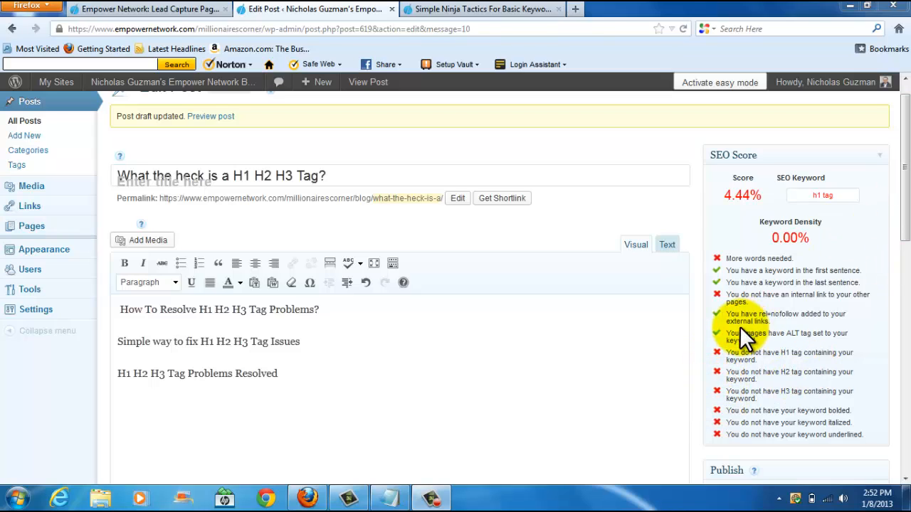
mouse_move(615, 320)
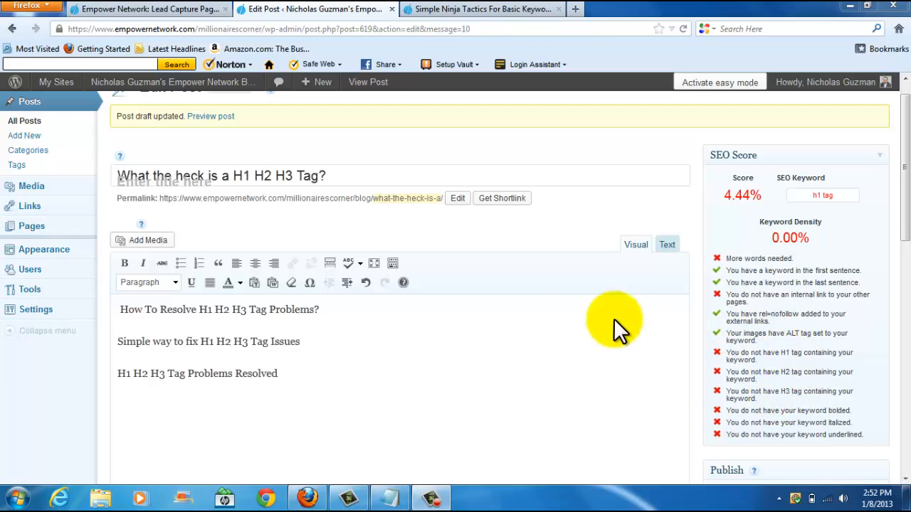
mouse_move(395, 359)
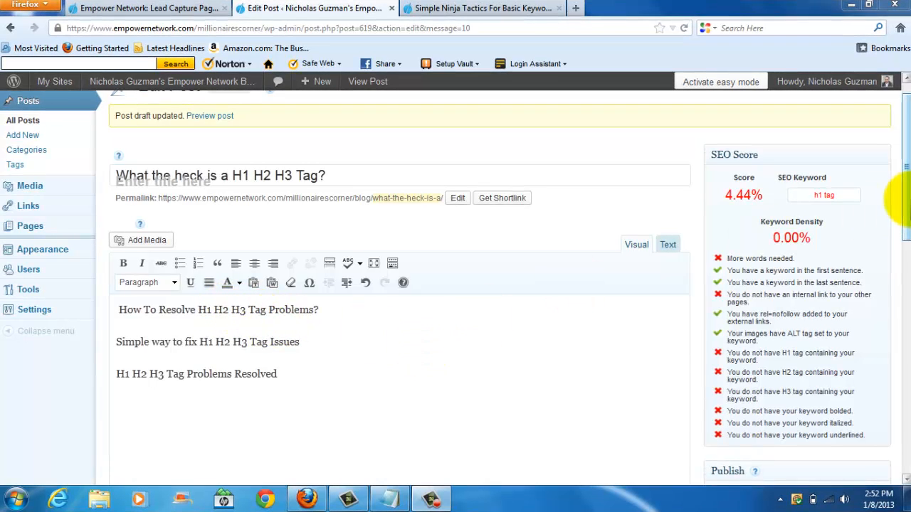
Step: Make 'How To Resolve H1 H2 H3 Tag Problems?' a Heading 1, then select the second keyword line
scroll("down", 3)
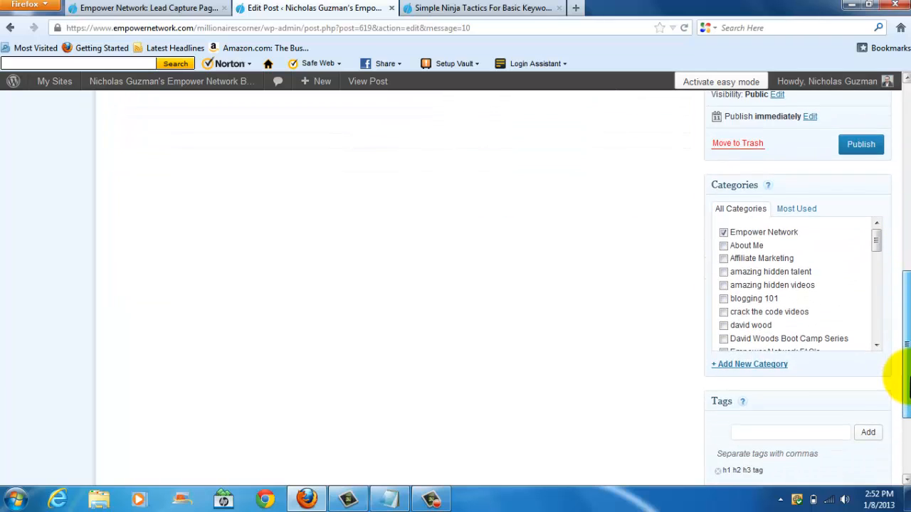
scroll("down", 3)
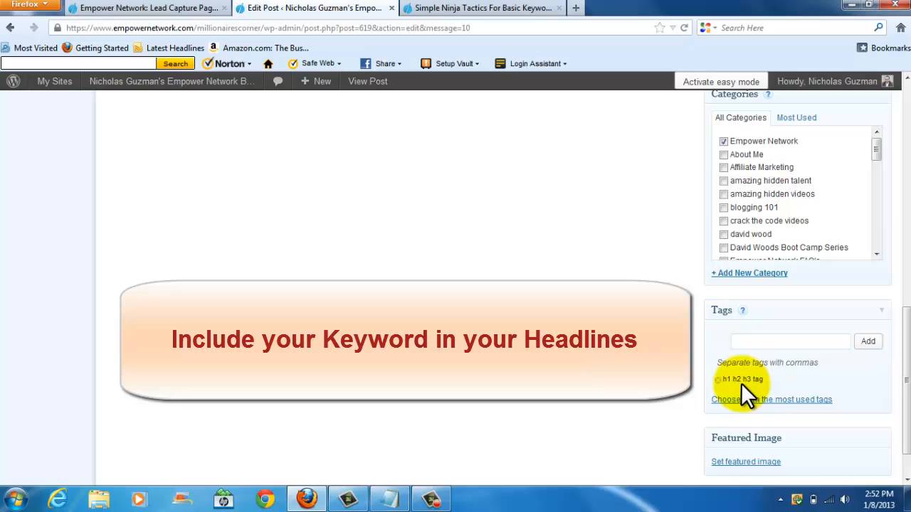
mouse_move(828, 341)
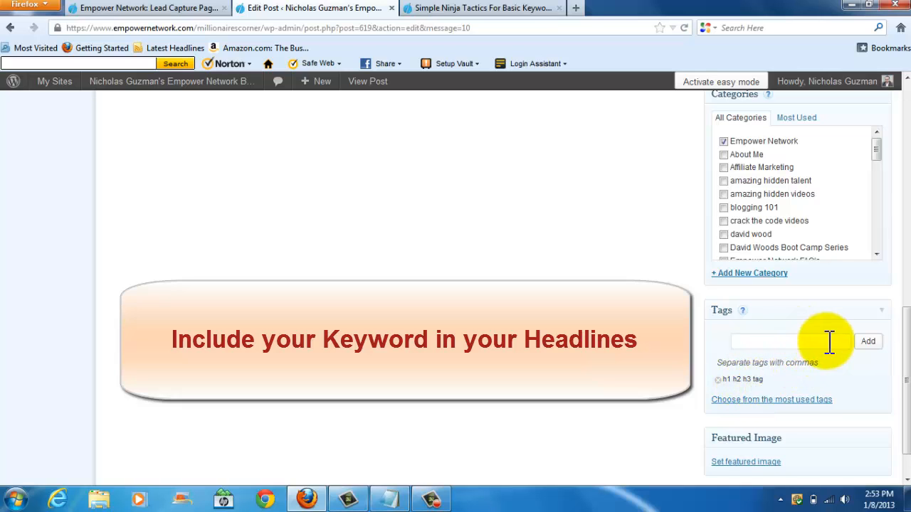
mouse_move(811, 308)
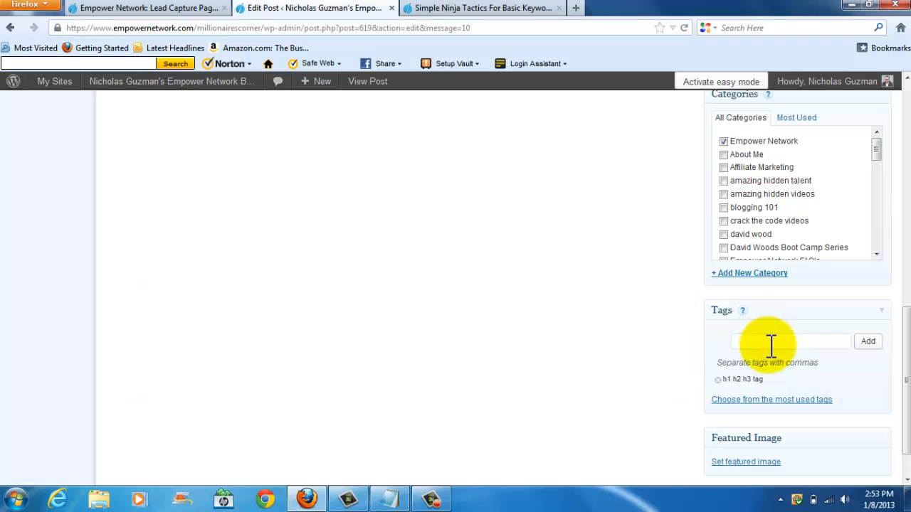
scroll("up", 3)
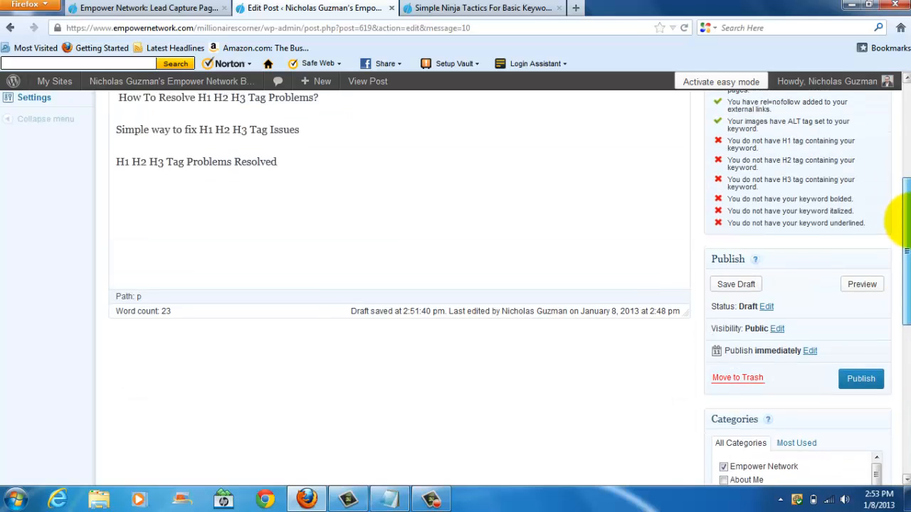
scroll("up", 3)
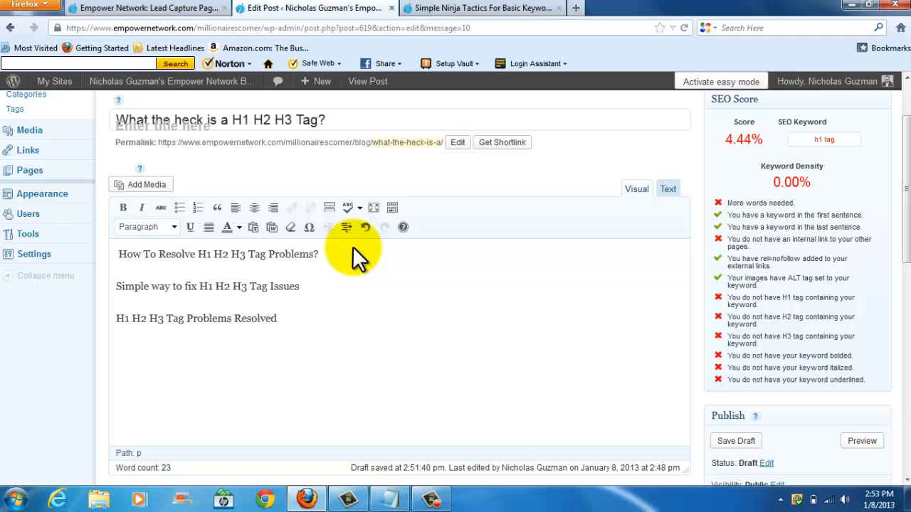
mouse_move(248, 262)
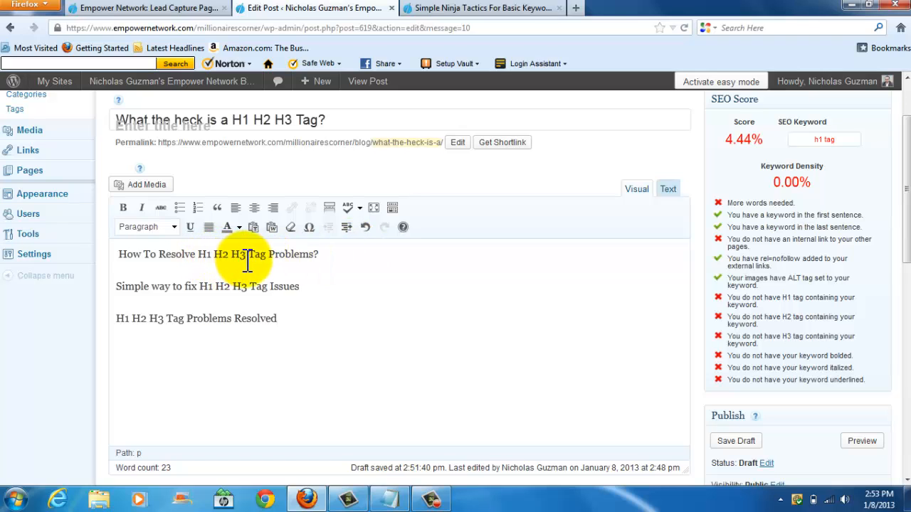
mouse_move(116, 263)
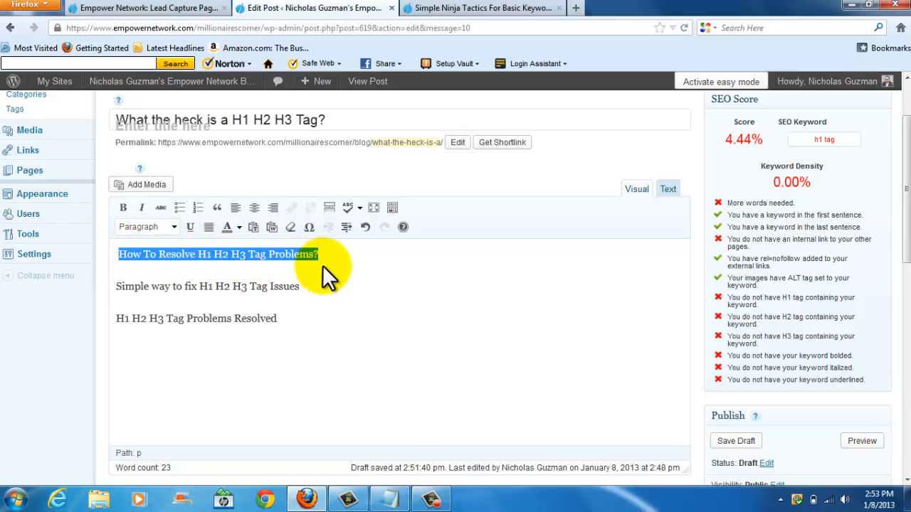
left_click(146, 227)
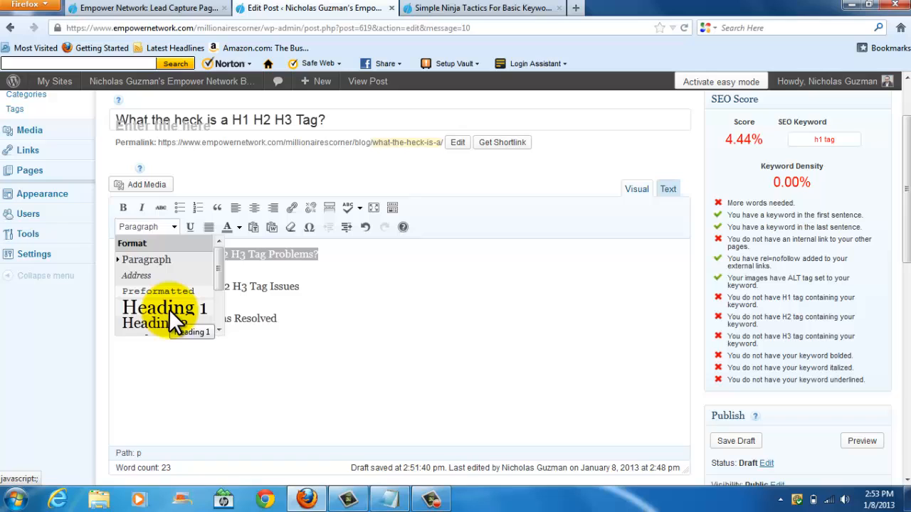
left_click(165, 308)
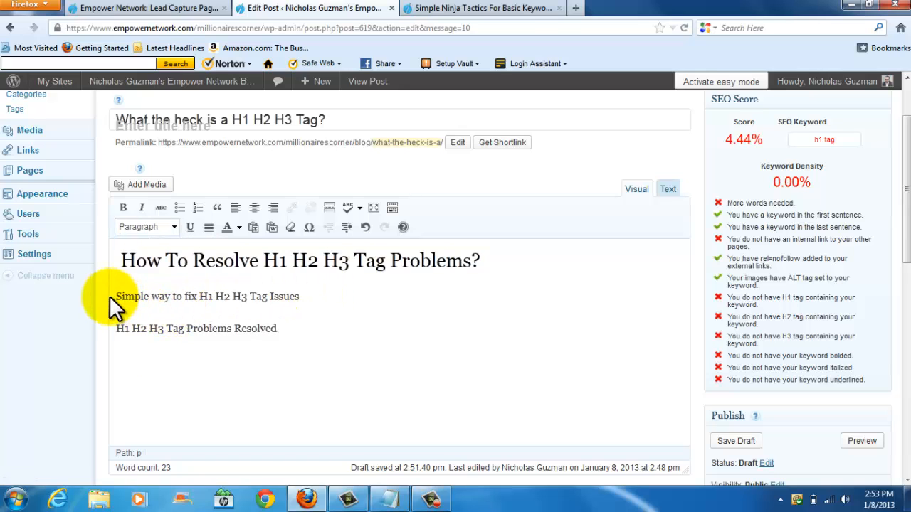
triple_click(208, 338)
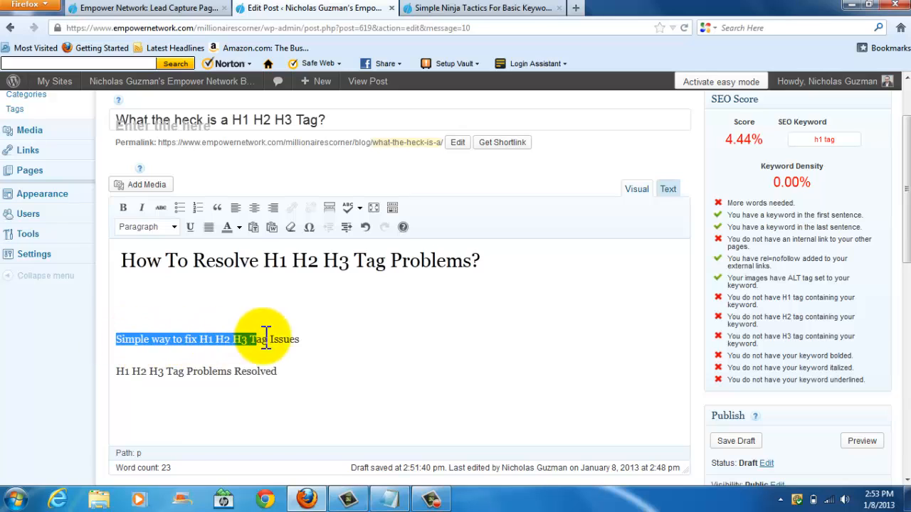
Step: Make 'Simple way to fix H1 H2 H3 Tag Issues' a Heading 2 and move to the third line
left_click(145, 227)
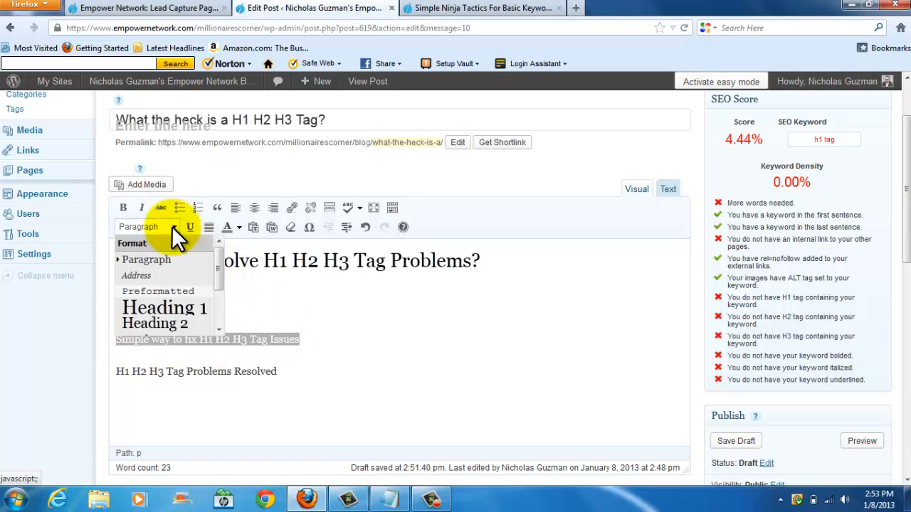
left_click(154, 323)
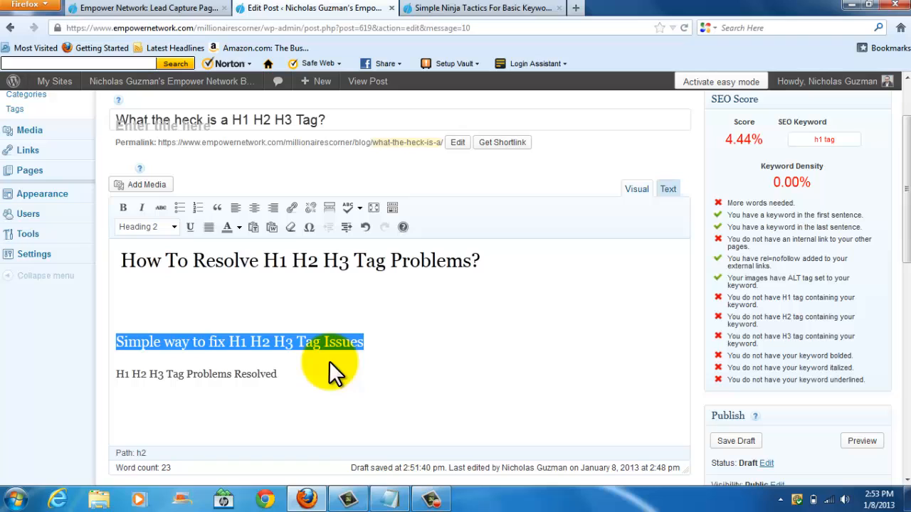
mouse_move(121, 373)
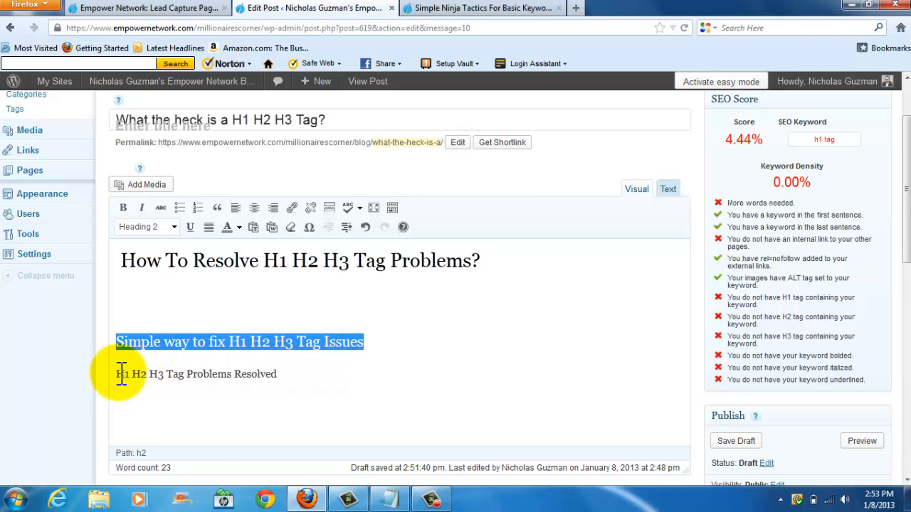
left_click(145, 226)
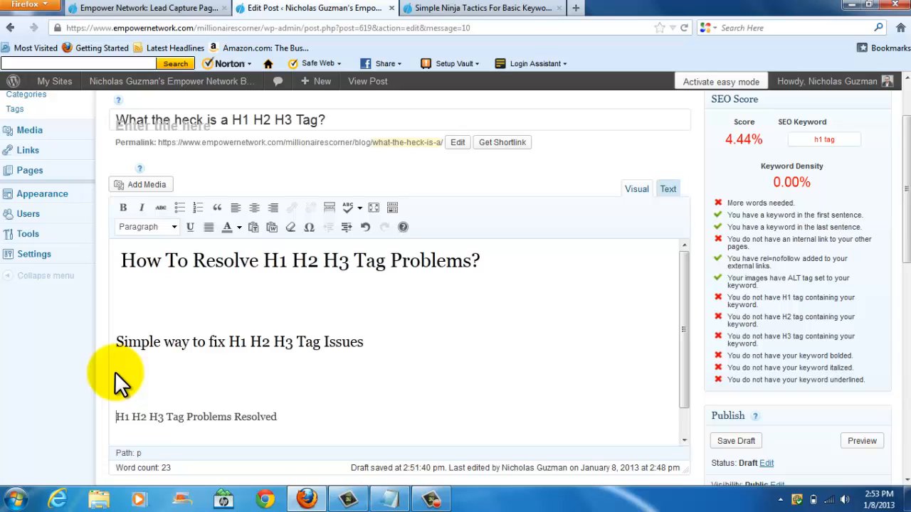
mouse_move(231, 271)
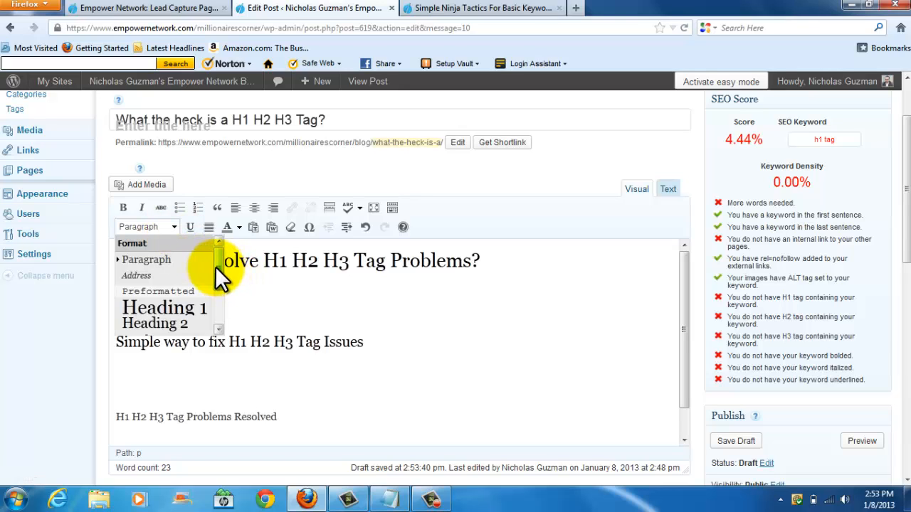
Step: Make 'H1 H2 H3 Tag Problems Resolved' a Heading 3 and set the SEO keyword to 'h1 h2 h3'
scroll("down", 3)
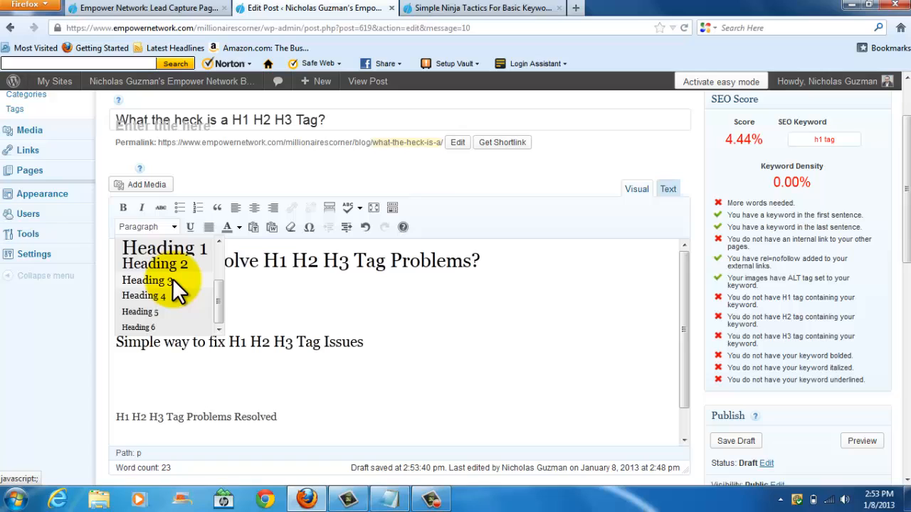
left_click(144, 279)
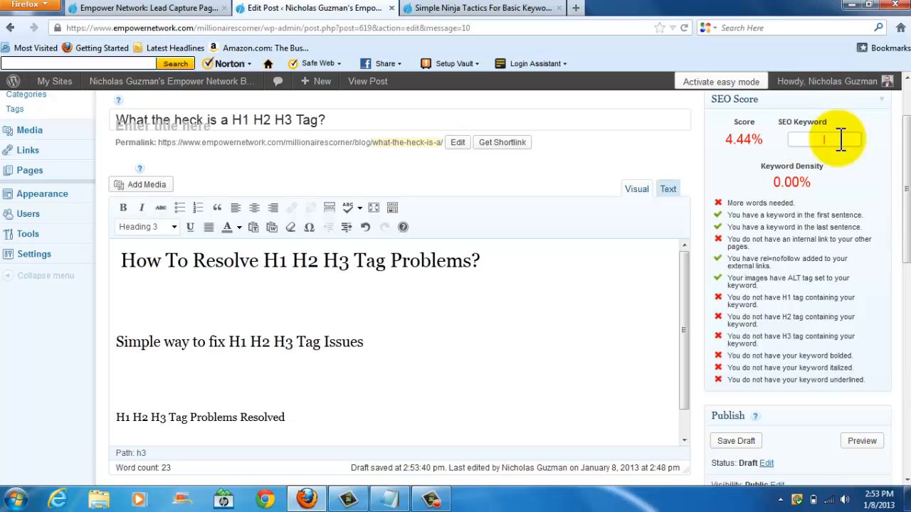
type("h1 h2 h3 tag")
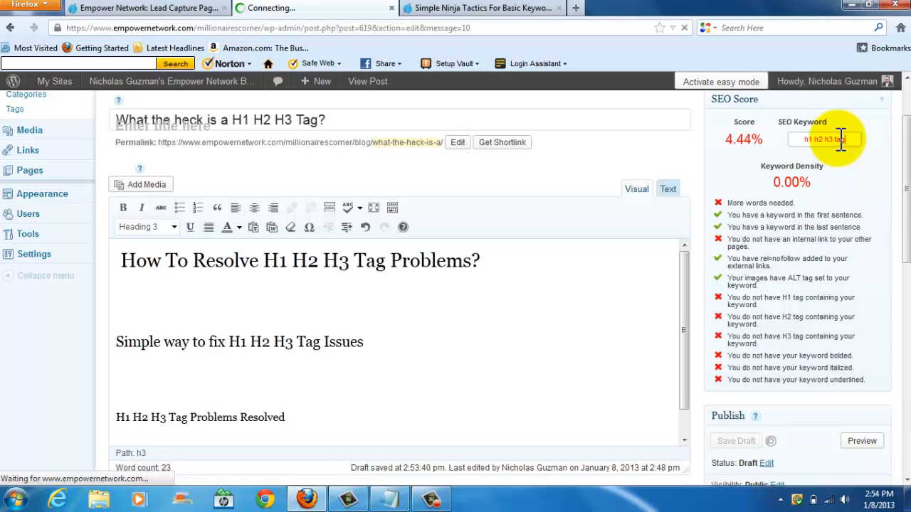
Step: Save the draft so the SEO score updates to 48.89% with passing H1/H2/H3 checks
left_click(734, 441)
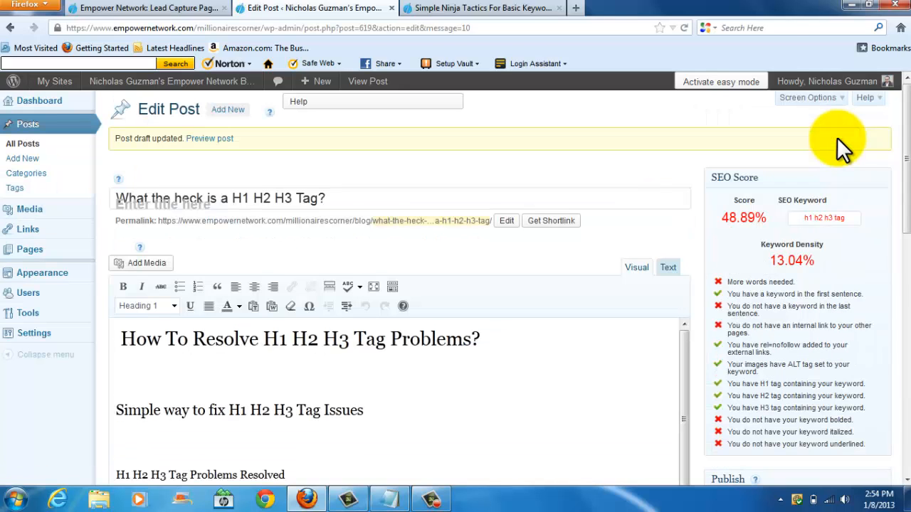
mouse_move(720, 413)
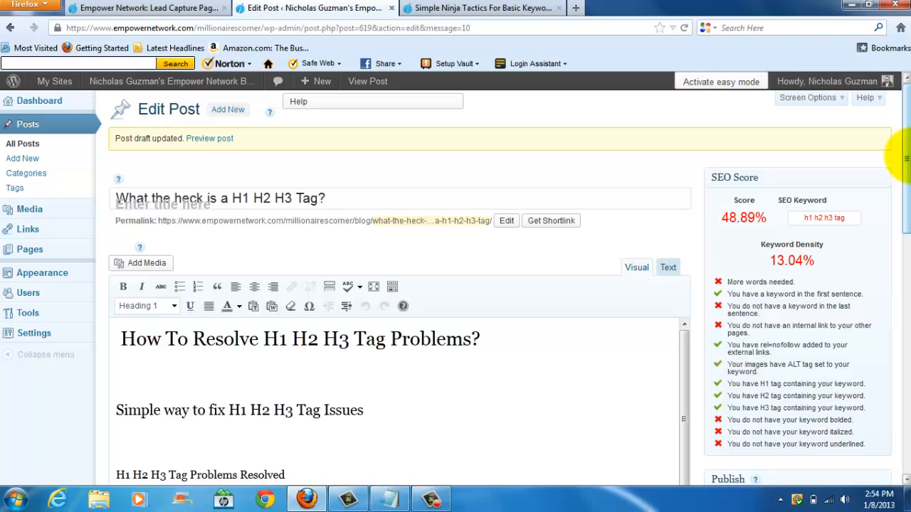
scroll("down", 3)
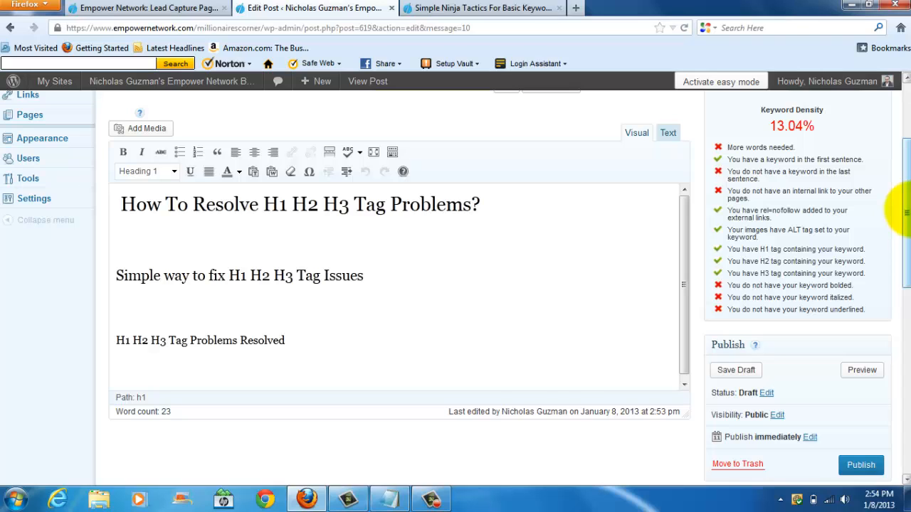
mouse_move(162, 208)
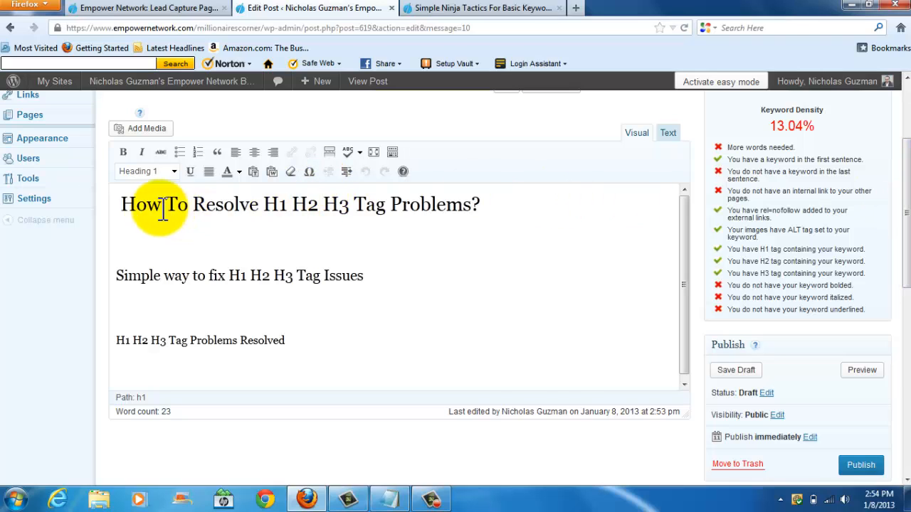
mouse_move(268, 295)
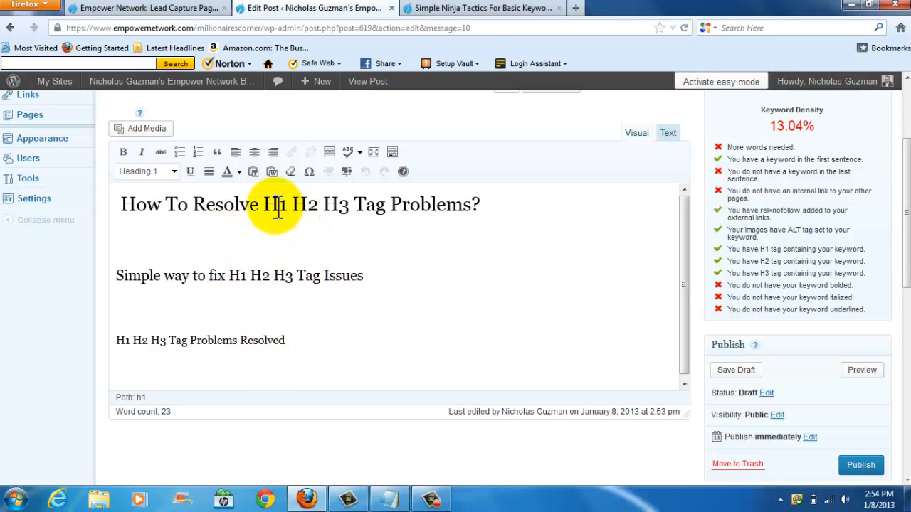
mouse_move(292, 281)
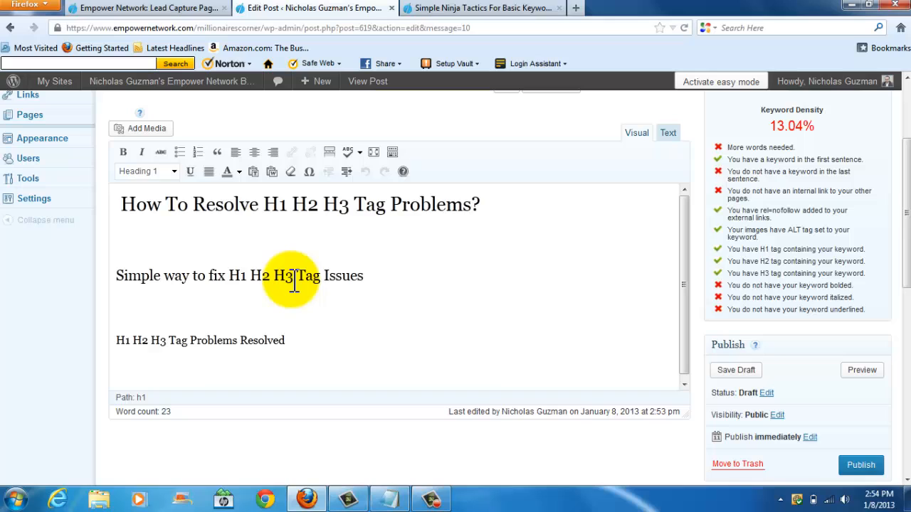
mouse_move(171, 231)
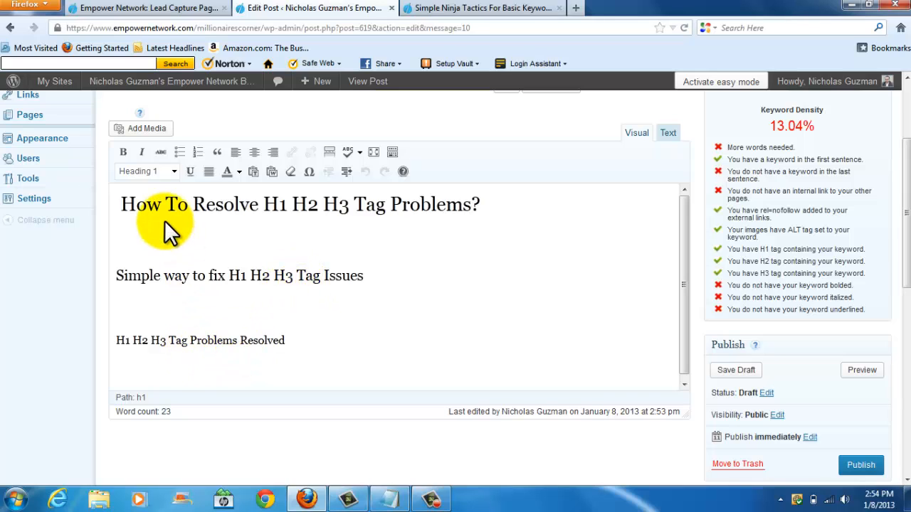
mouse_move(159, 225)
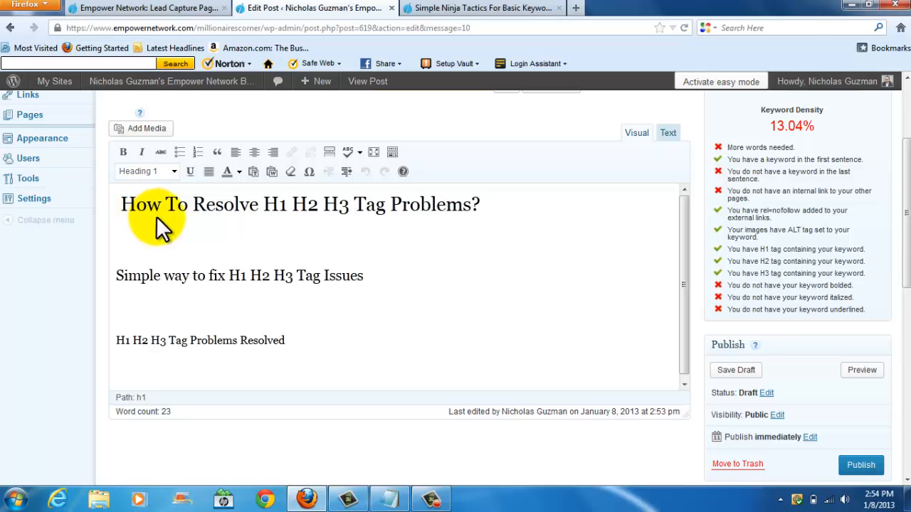
mouse_move(364, 239)
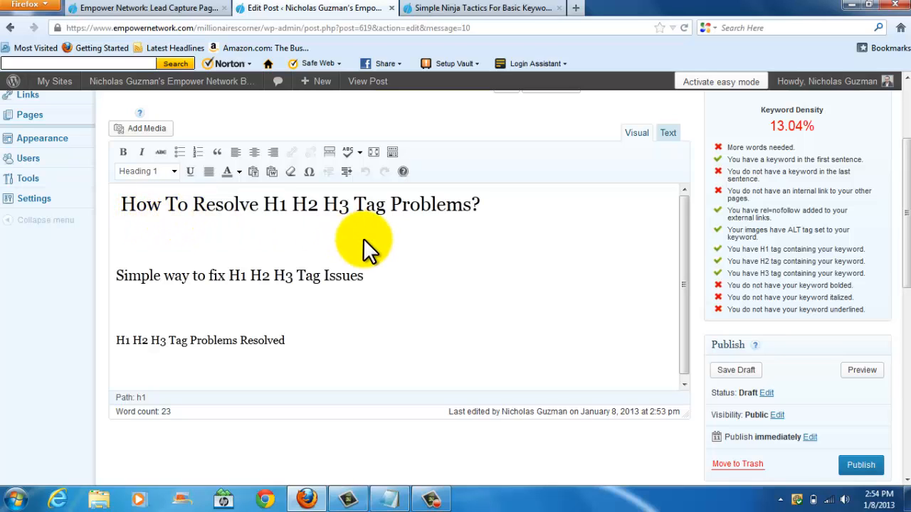
mouse_move(135, 291)
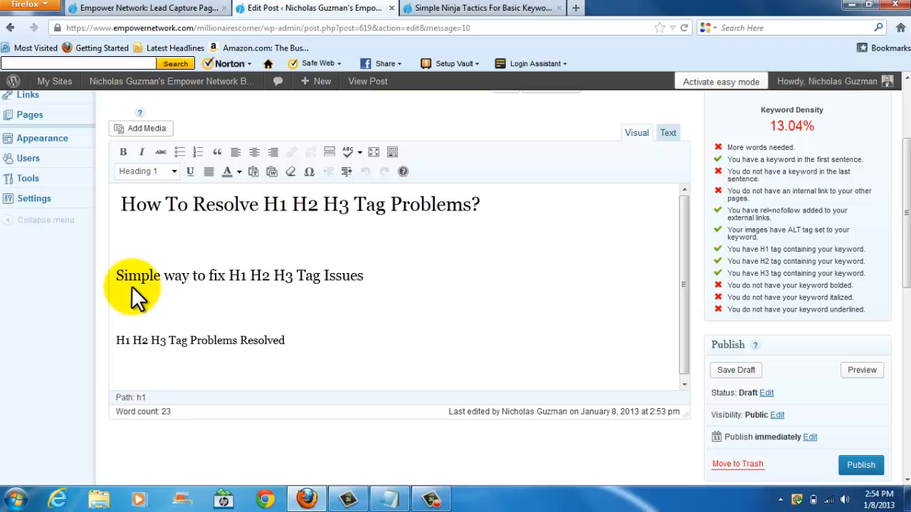
mouse_move(284, 292)
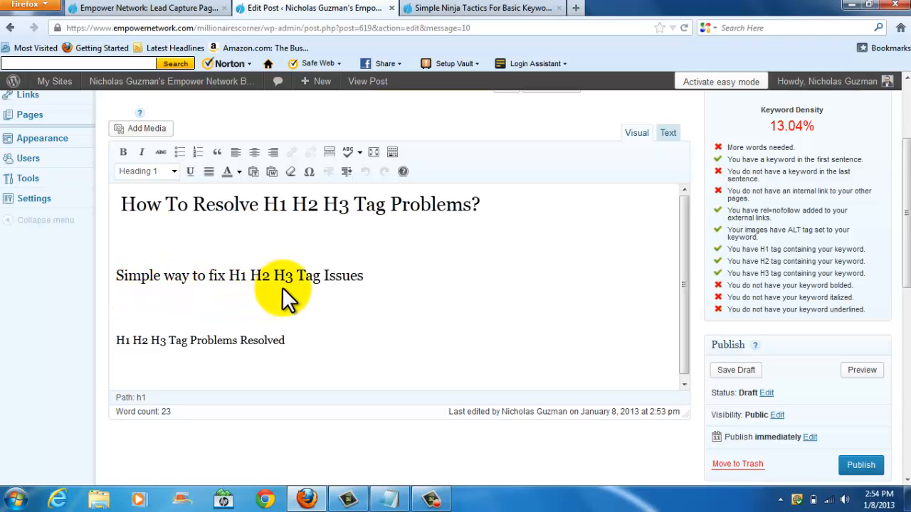
mouse_move(131, 349)
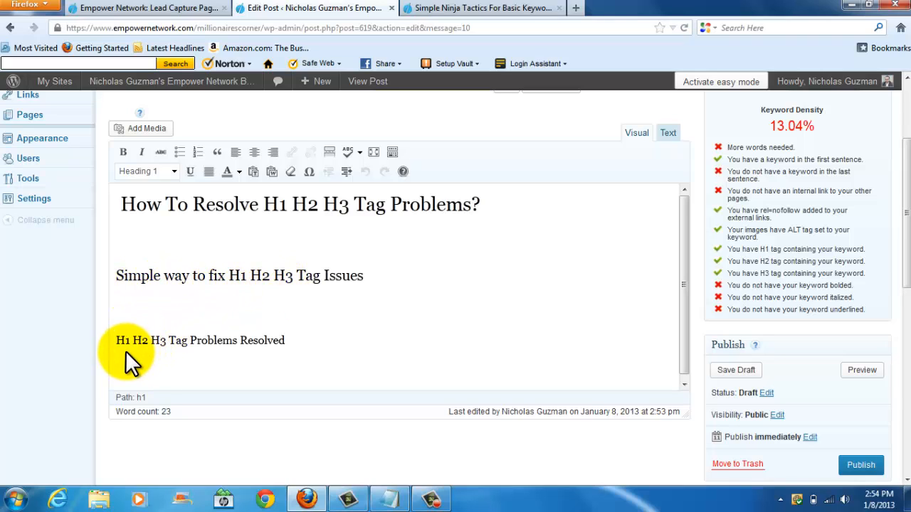
mouse_move(231, 353)
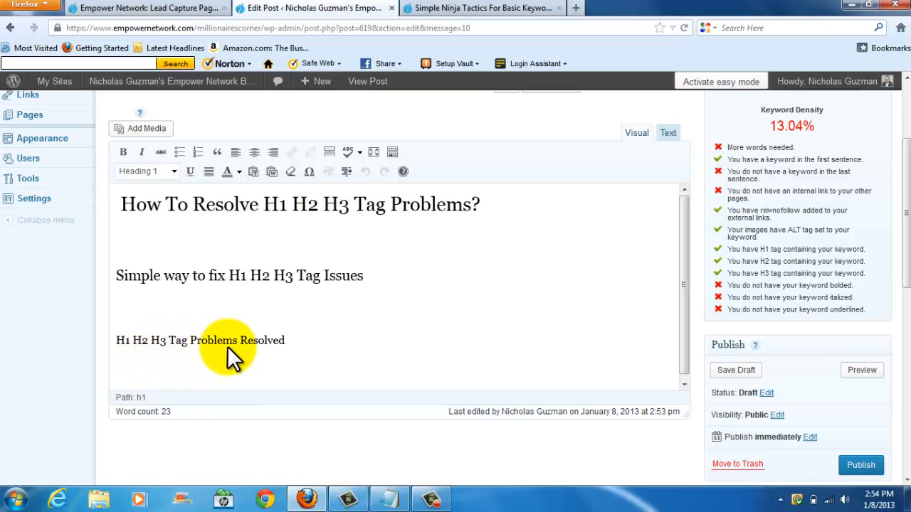
mouse_move(424, 346)
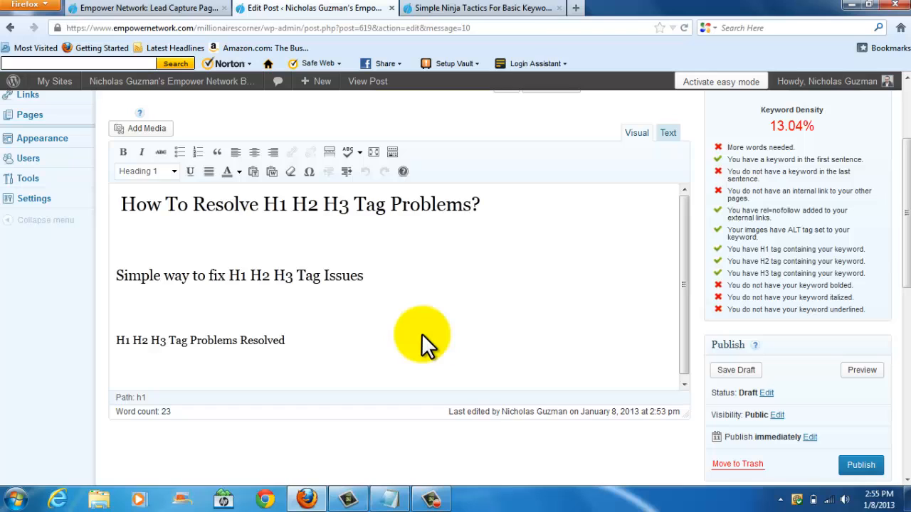
left_click(734, 370)
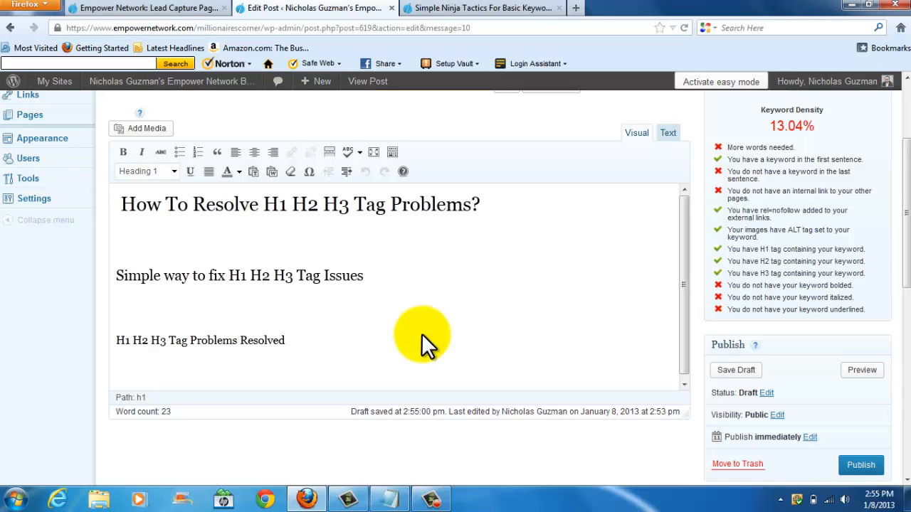
mouse_move(518, 228)
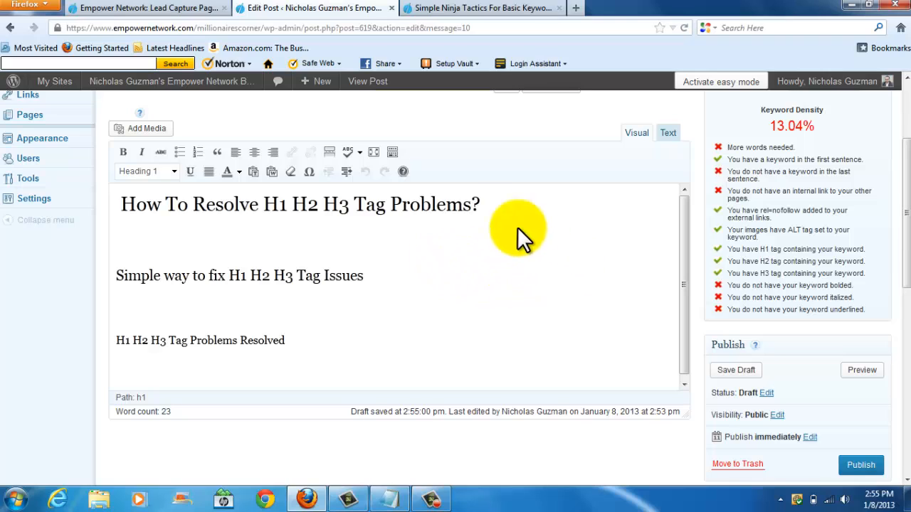
mouse_move(496, 271)
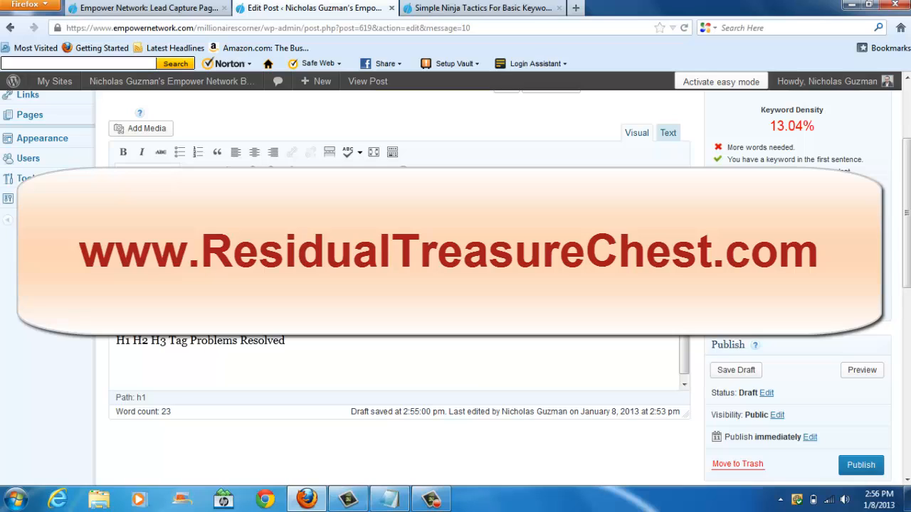
left_click(735, 370)
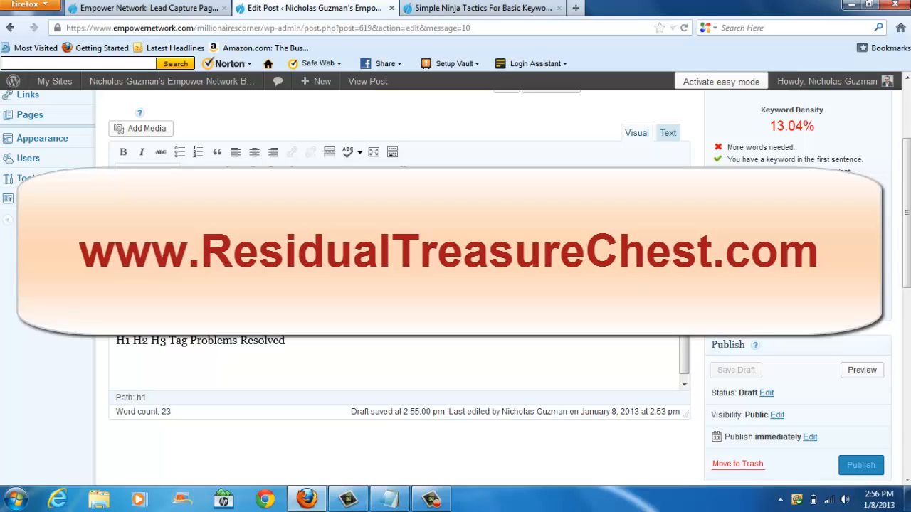